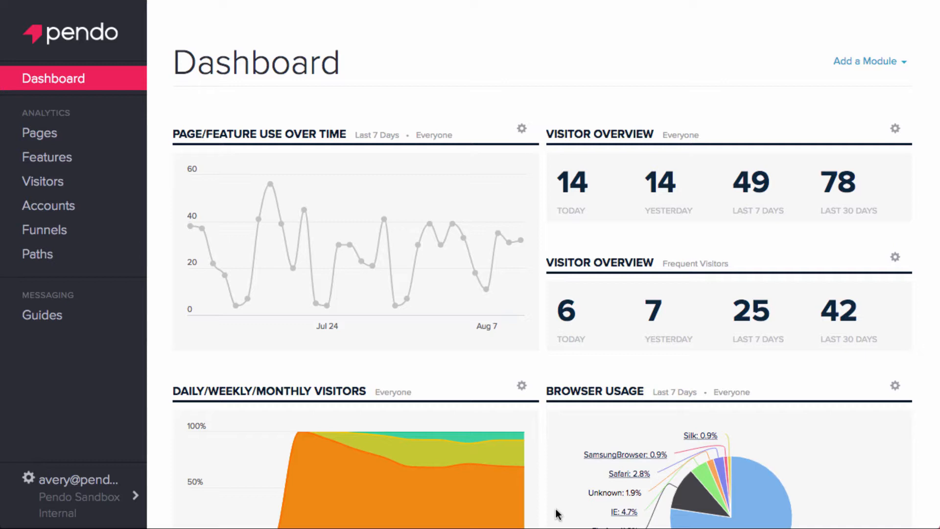
pyautogui.moveTo(481, 172)
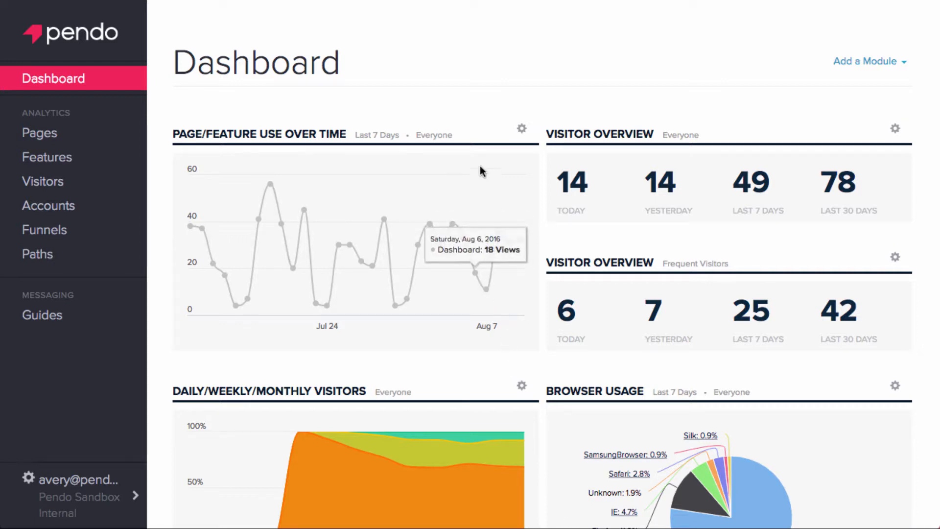
pyautogui.moveTo(468, 100)
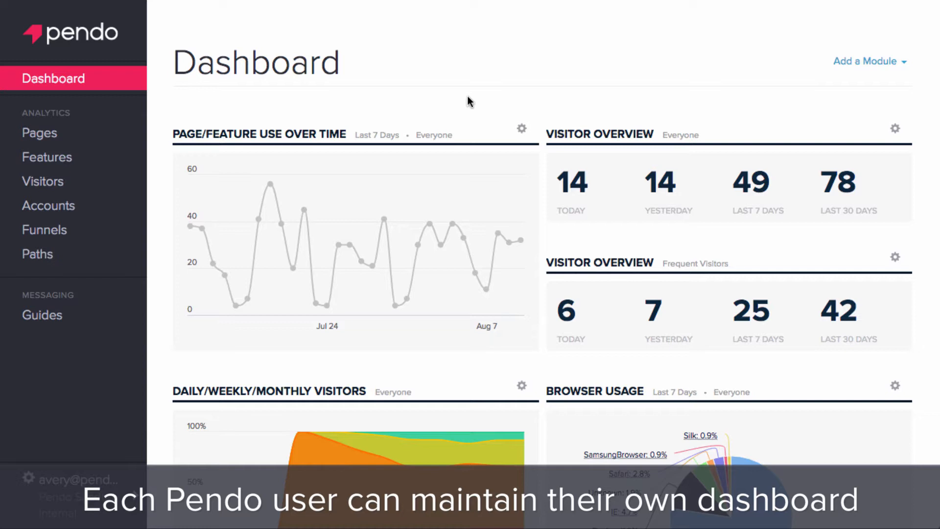
pyautogui.moveTo(533, 144)
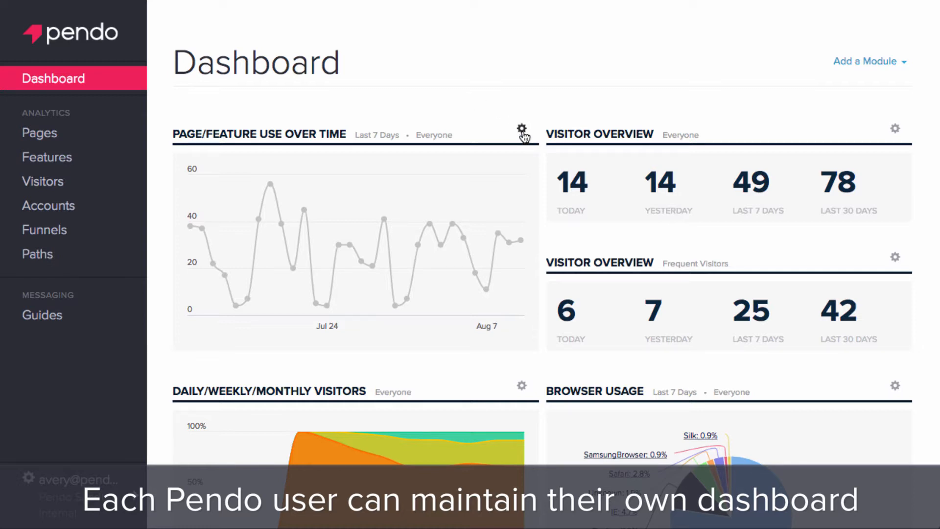
# Inspect the Page/Feature Use Over Time graph settings and close them without saving
pyautogui.click(521, 129)
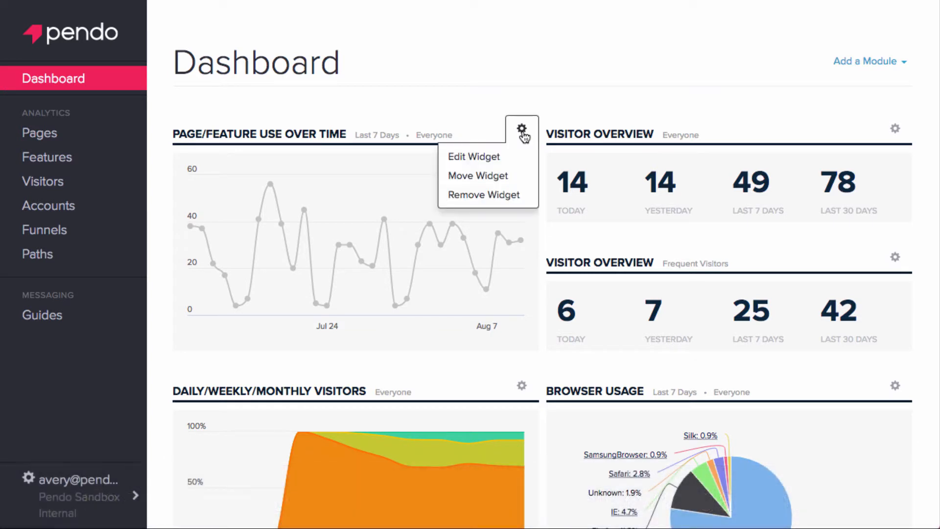
pyautogui.moveTo(515, 181)
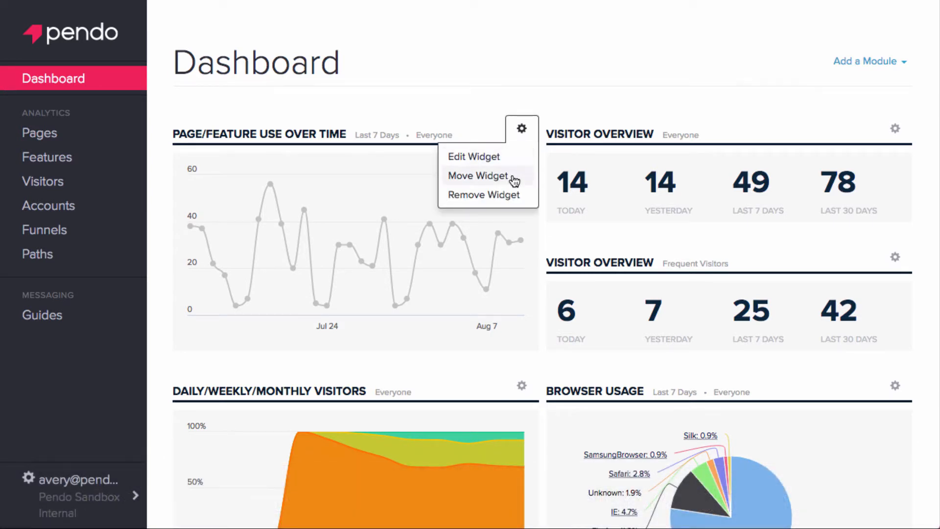
pyautogui.moveTo(473, 156)
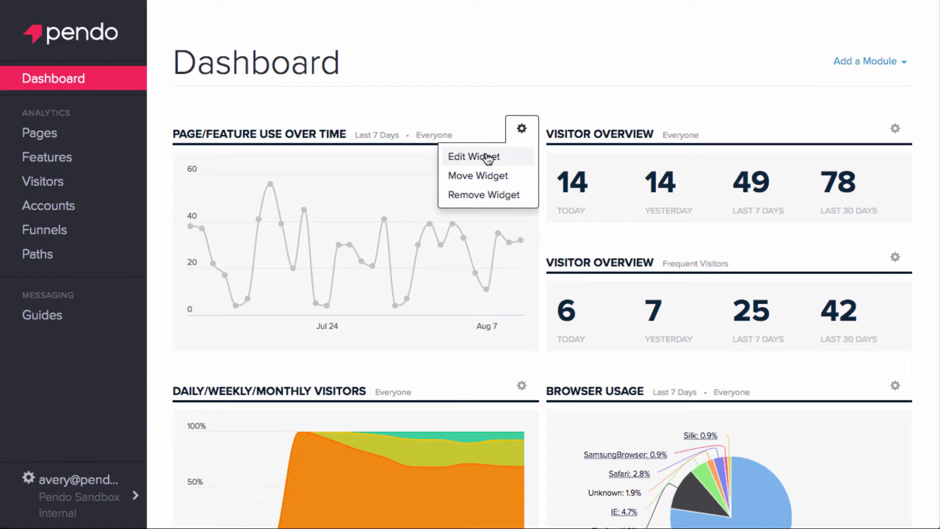
pyautogui.click(473, 156)
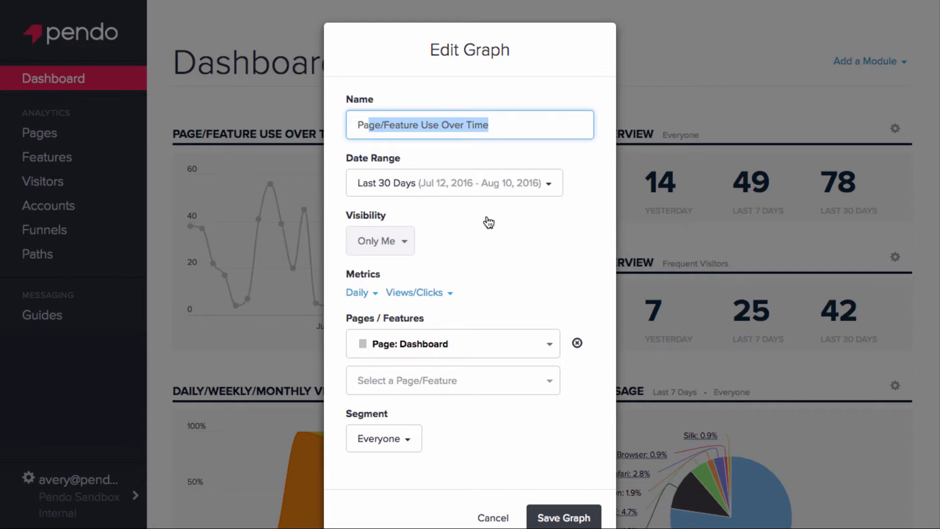
pyautogui.moveTo(498, 517)
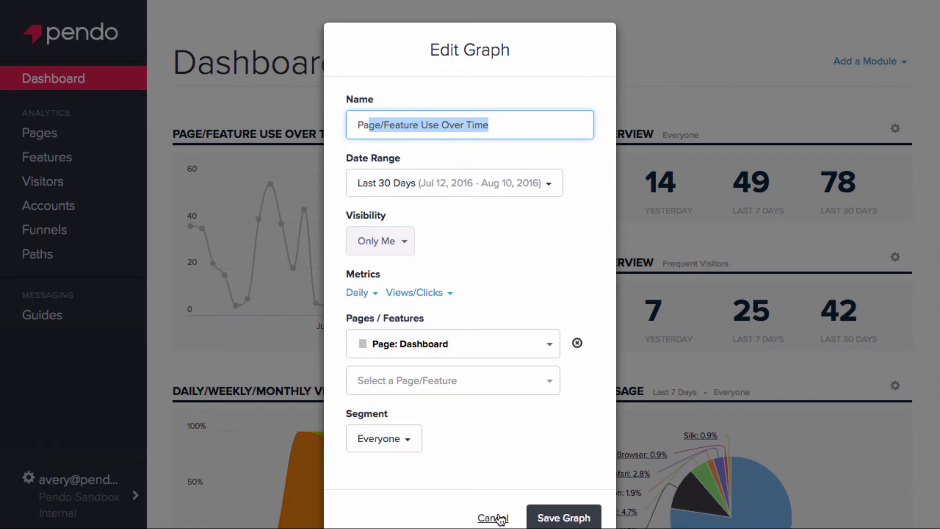
pyautogui.click(491, 518)
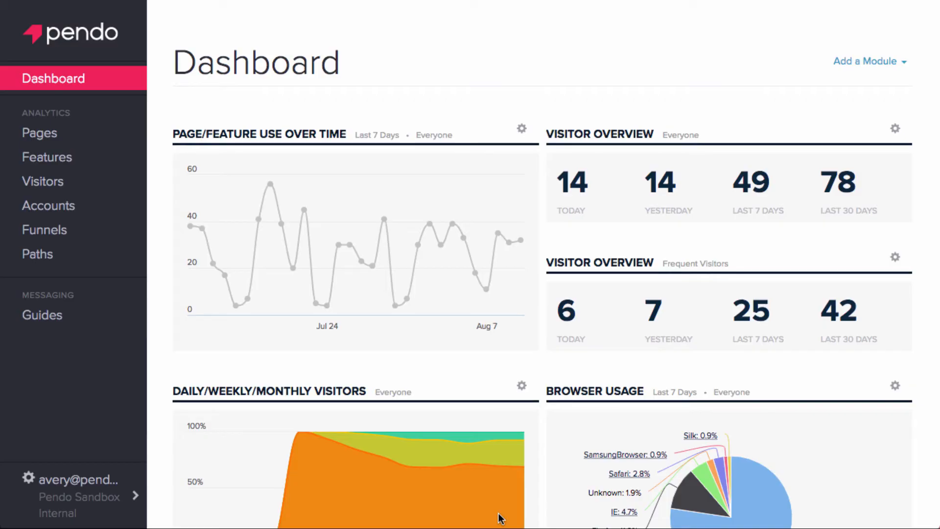
pyautogui.moveTo(454, 447)
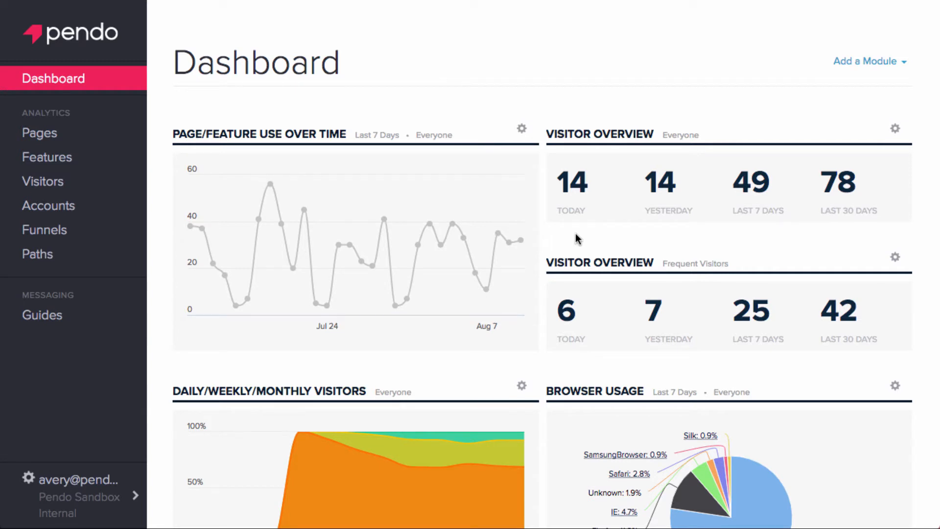
pyautogui.moveTo(653, 129)
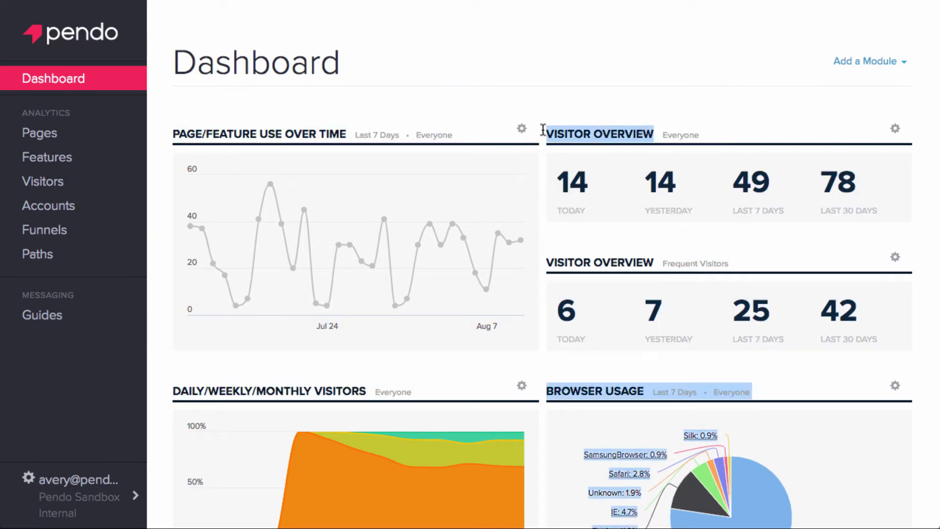
pyautogui.moveTo(656, 258)
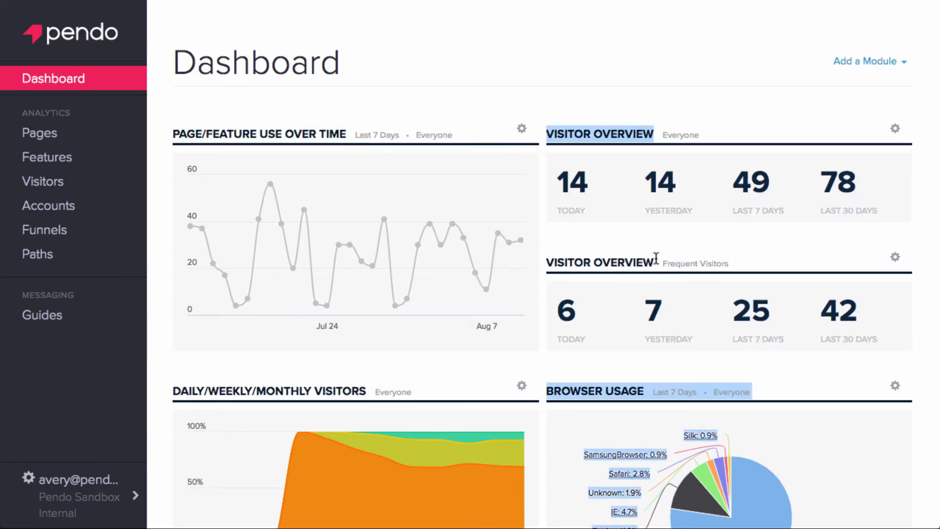
pyautogui.moveTo(660, 241)
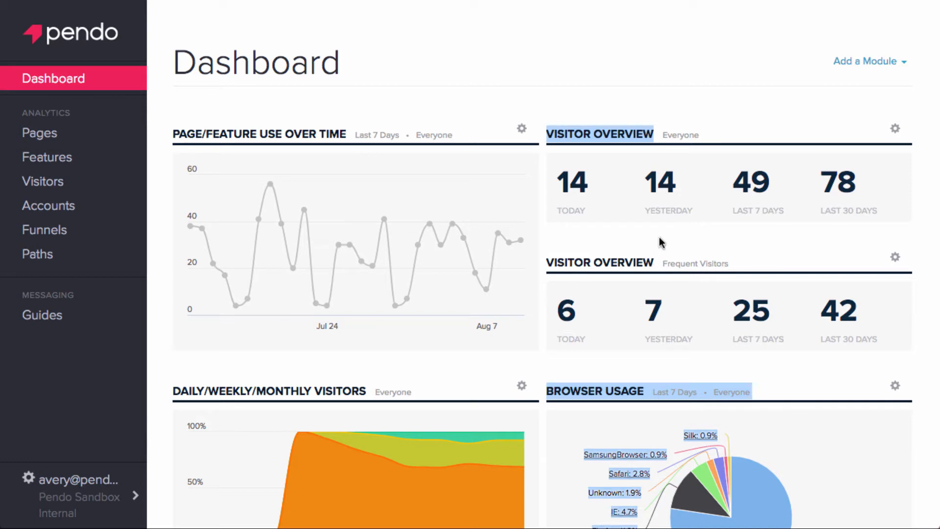
pyautogui.moveTo(676, 260)
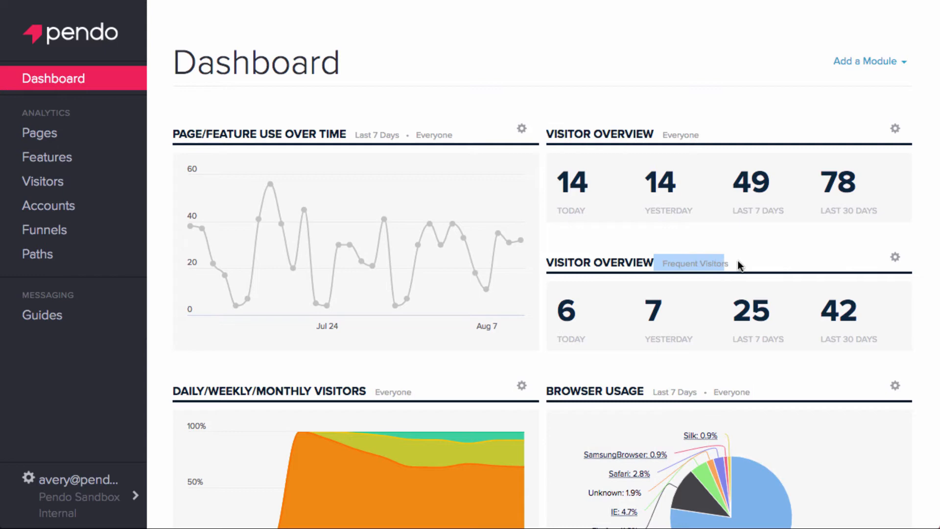
# Review the Frequent Visitors module's segment rules, then dismiss segment and graph edits unsaved
pyautogui.click(895, 259)
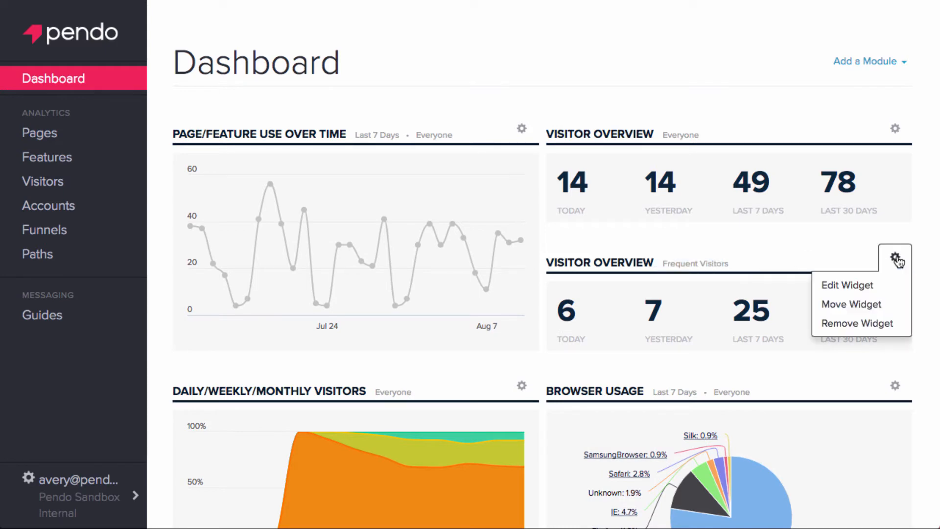
pyautogui.click(846, 285)
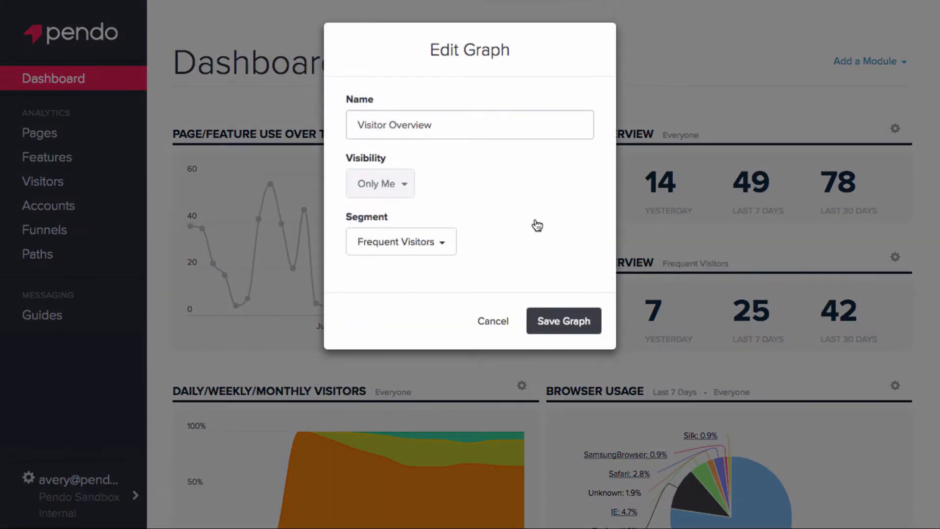
pyautogui.click(401, 241)
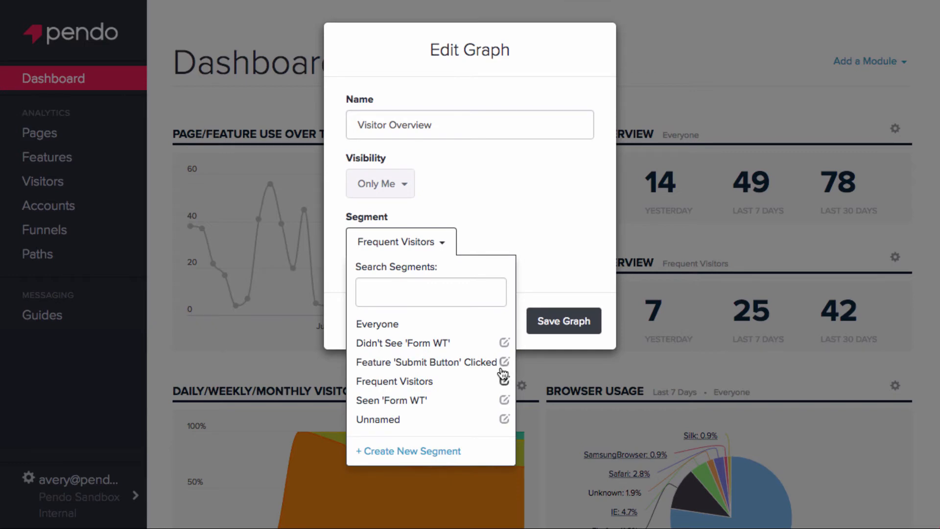
pyautogui.moveTo(504, 378)
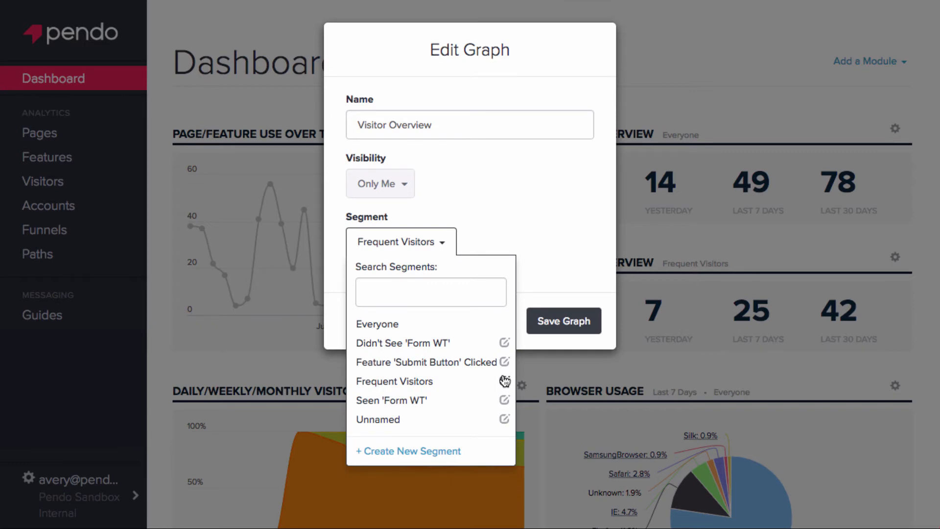
pyautogui.click(505, 382)
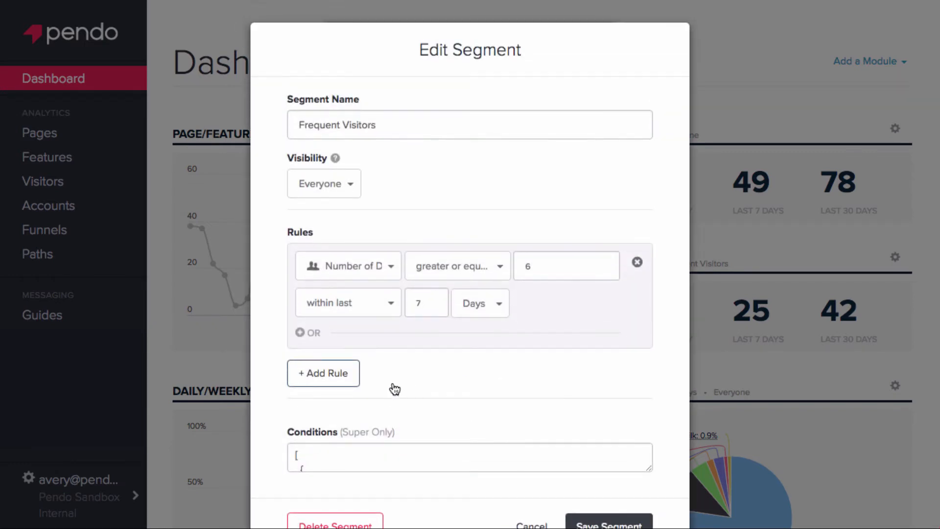
pyautogui.scroll(-3)
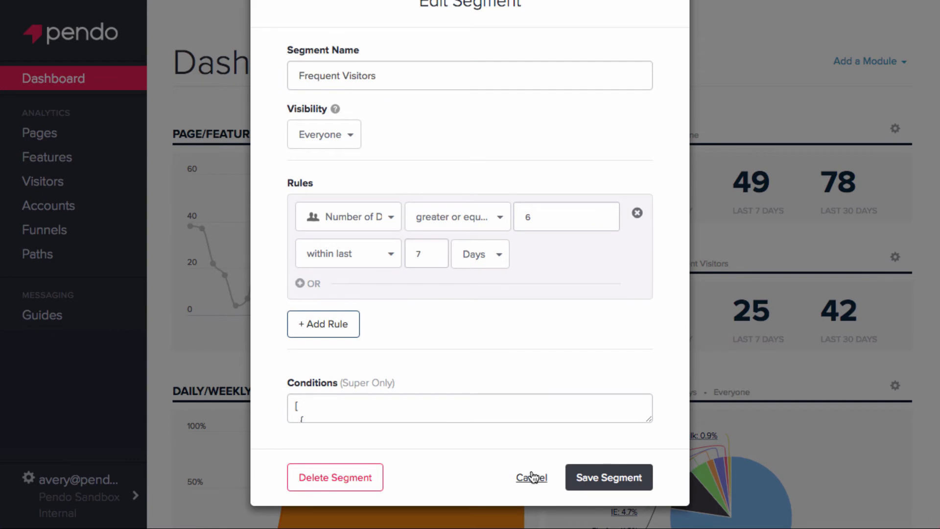
pyautogui.click(531, 477)
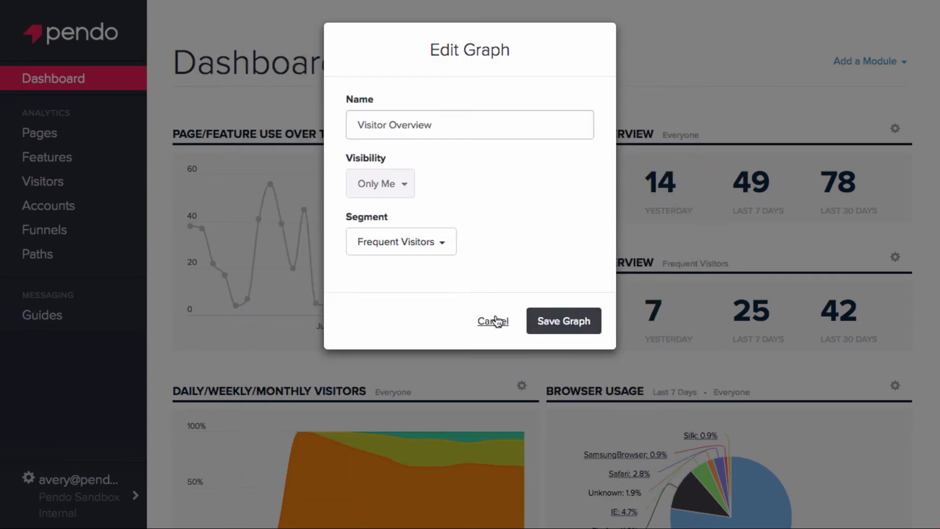
pyautogui.click(492, 321)
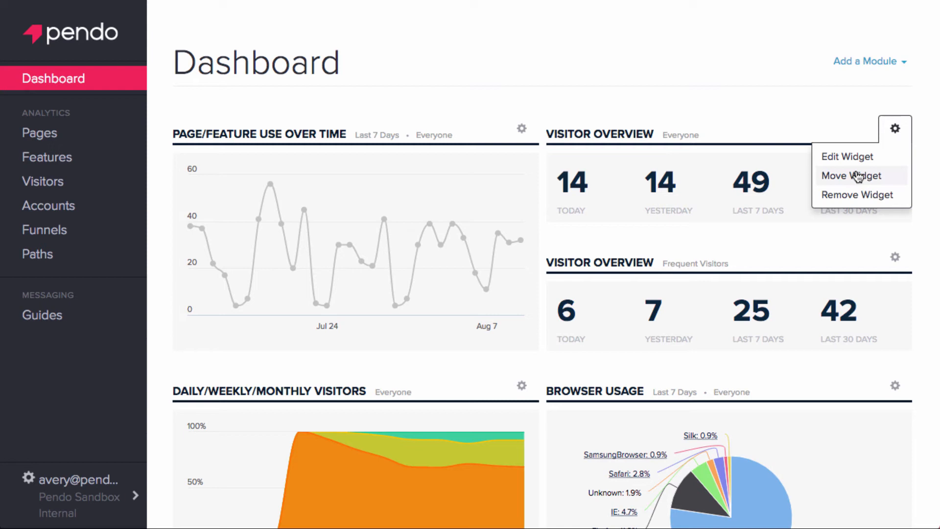
# Move the Everyone and Frequent Visitors overview widgets into the top row and keep the layout
pyautogui.click(851, 176)
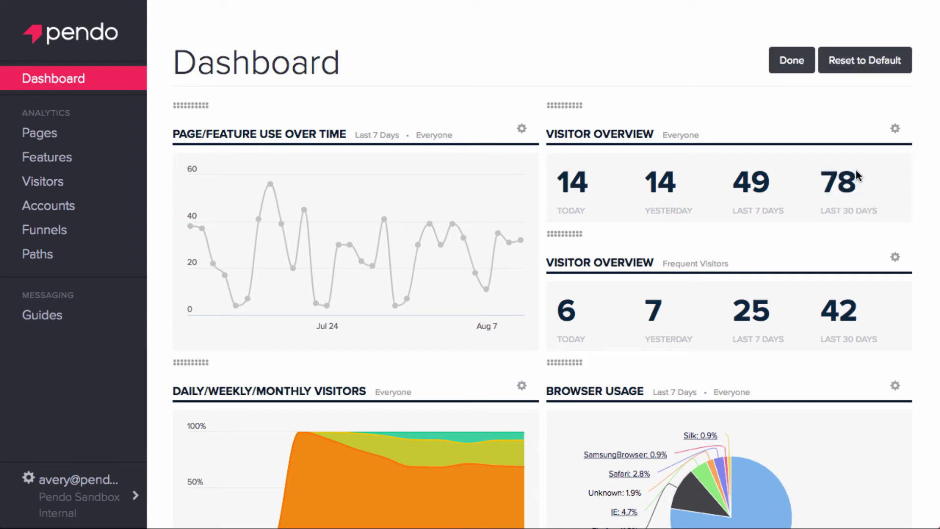
pyautogui.moveTo(567, 107)
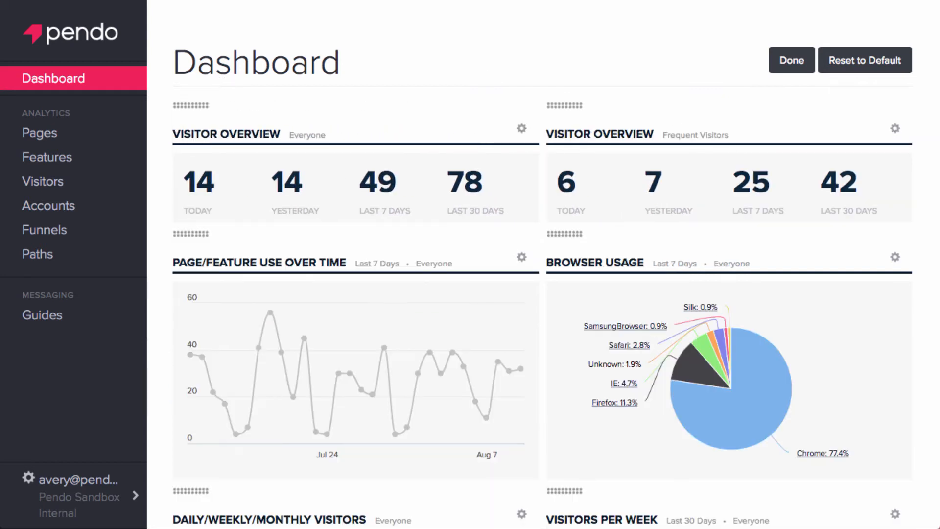
pyautogui.moveTo(792, 60)
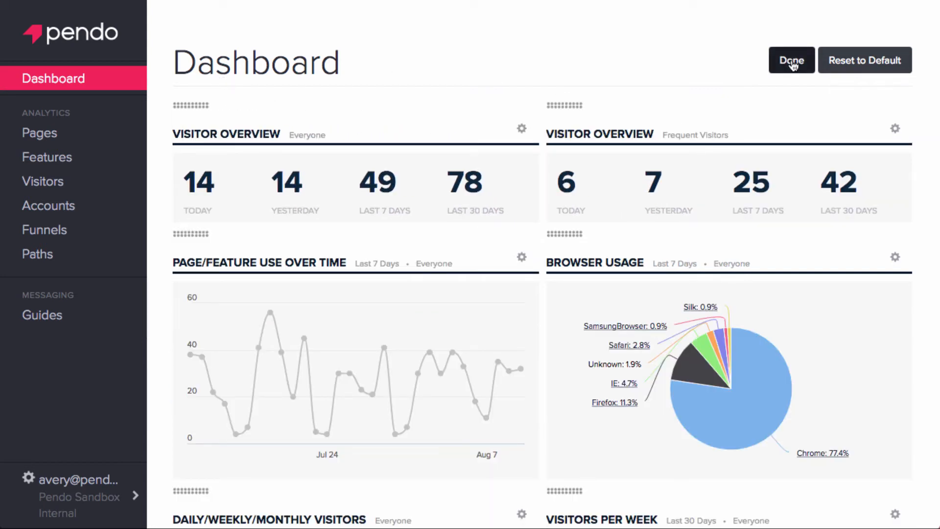
pyautogui.click(791, 59)
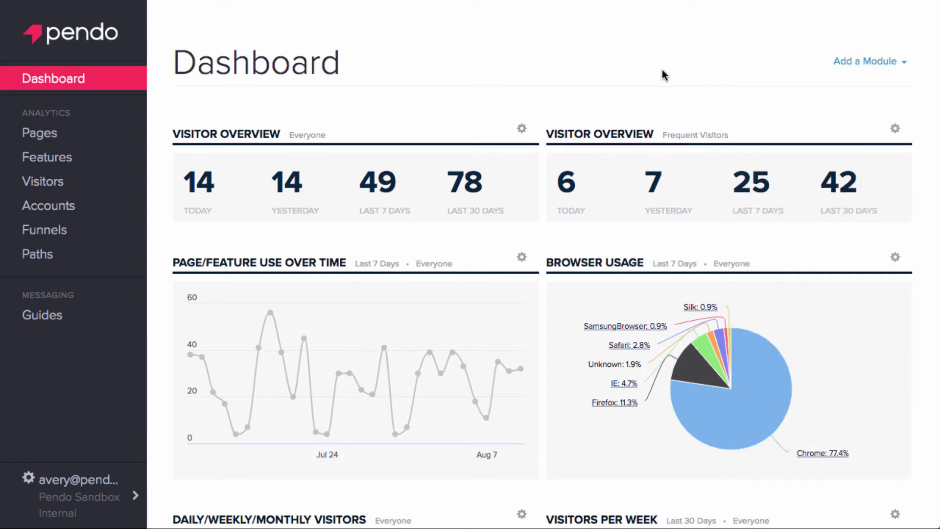
pyautogui.scroll(-3)
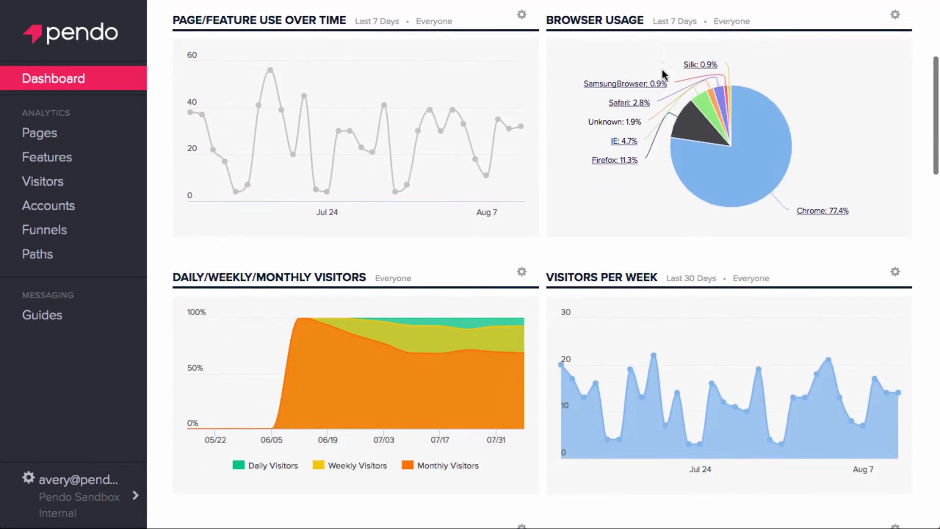
pyautogui.scroll(-3)
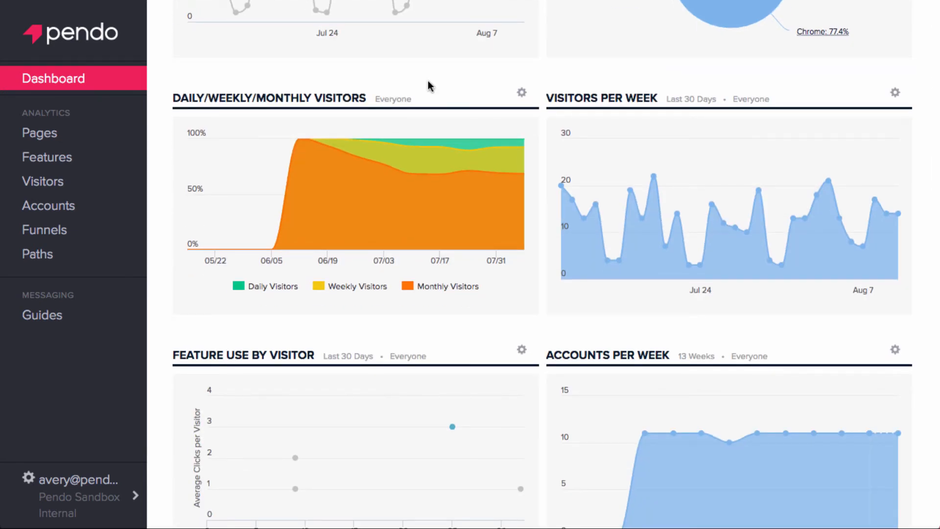
pyautogui.moveTo(682, 83)
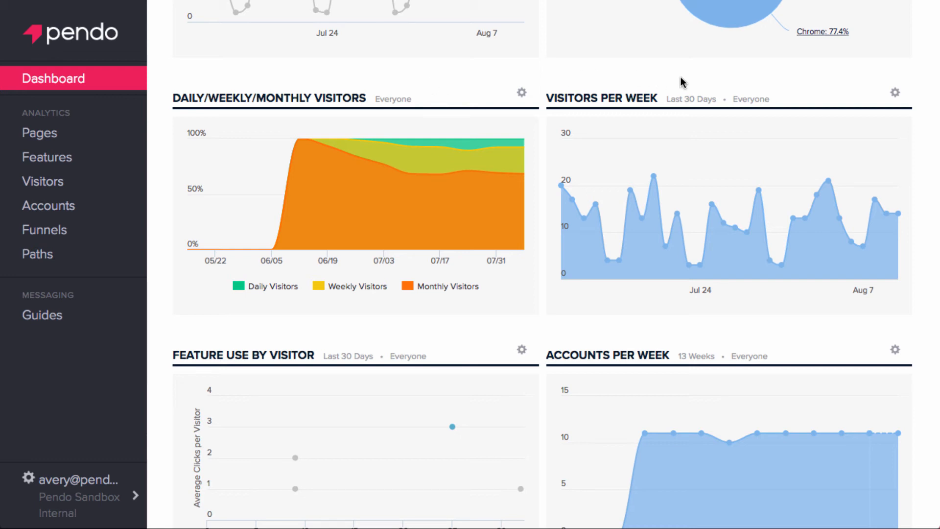
pyautogui.moveTo(302, 149)
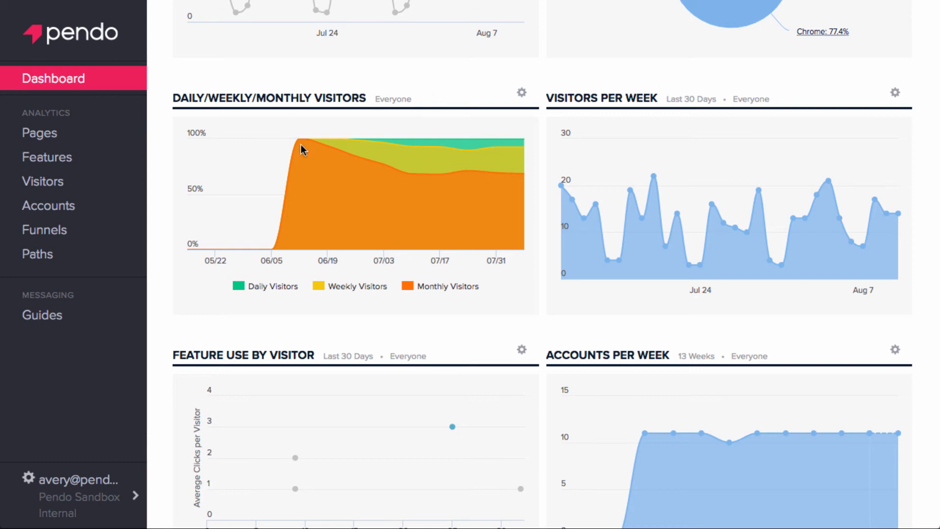
pyautogui.moveTo(618, 176)
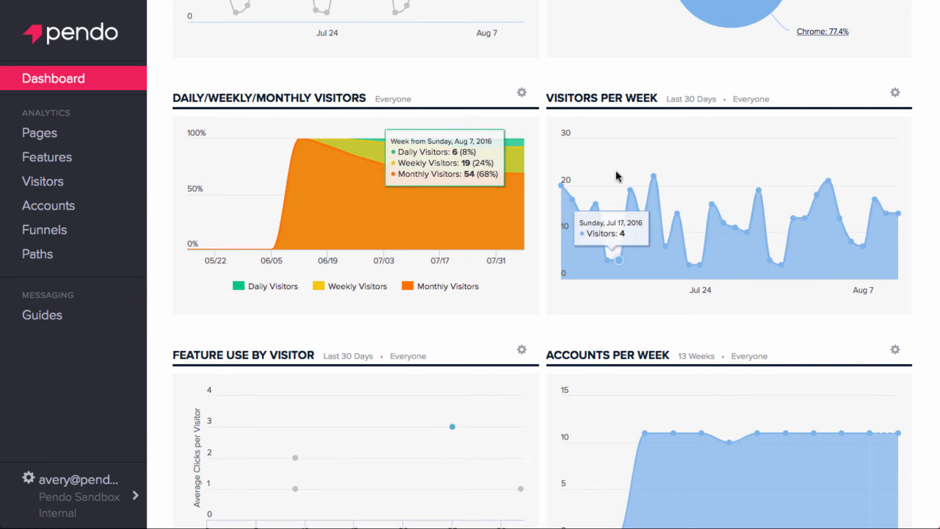
pyautogui.moveTo(789, 189)
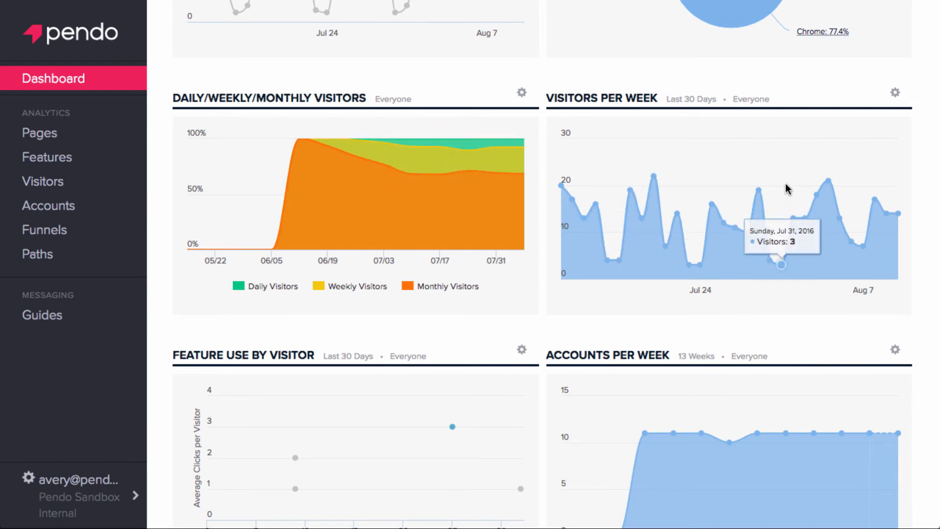
pyautogui.scroll(3)
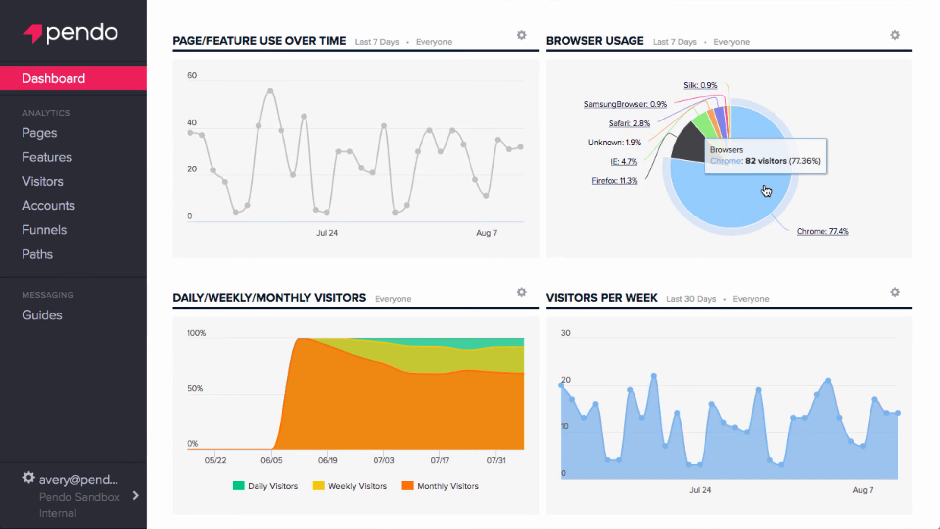
pyautogui.click(767, 189)
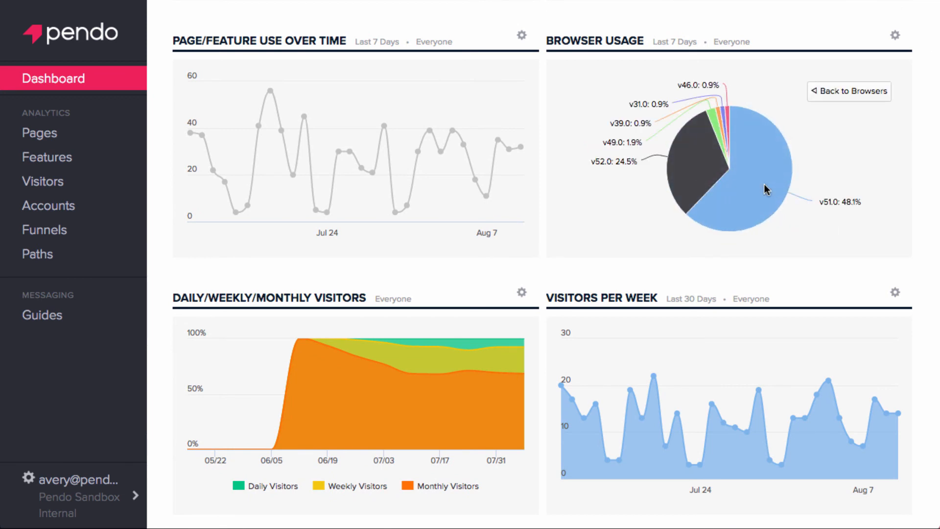
pyautogui.moveTo(767, 189)
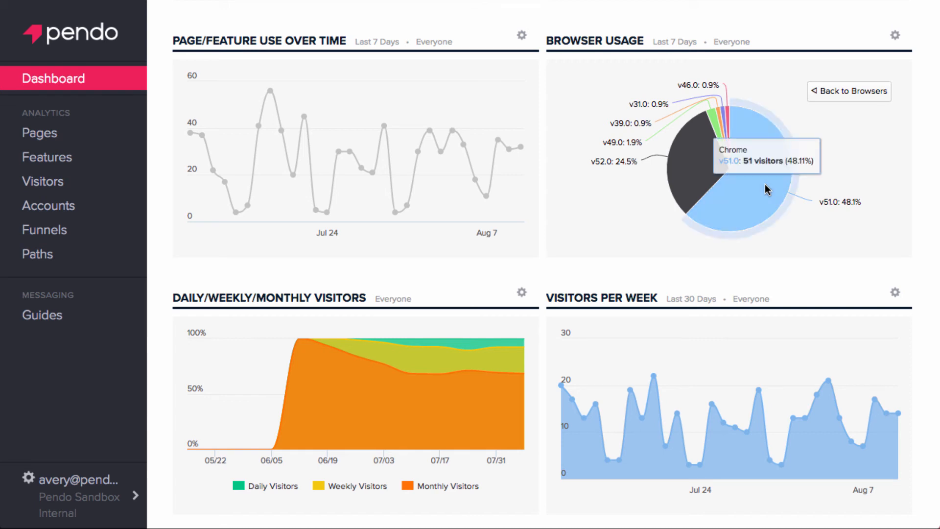
pyautogui.moveTo(849, 91)
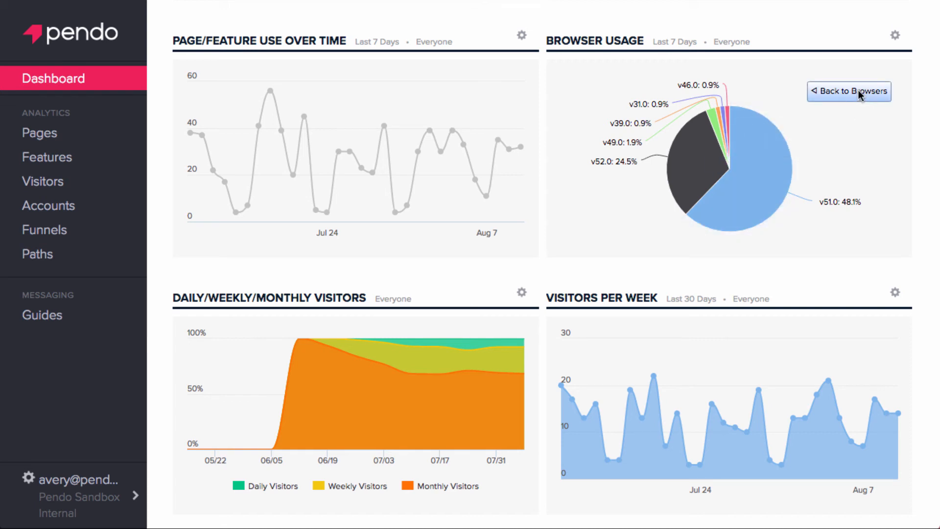
pyautogui.click(850, 92)
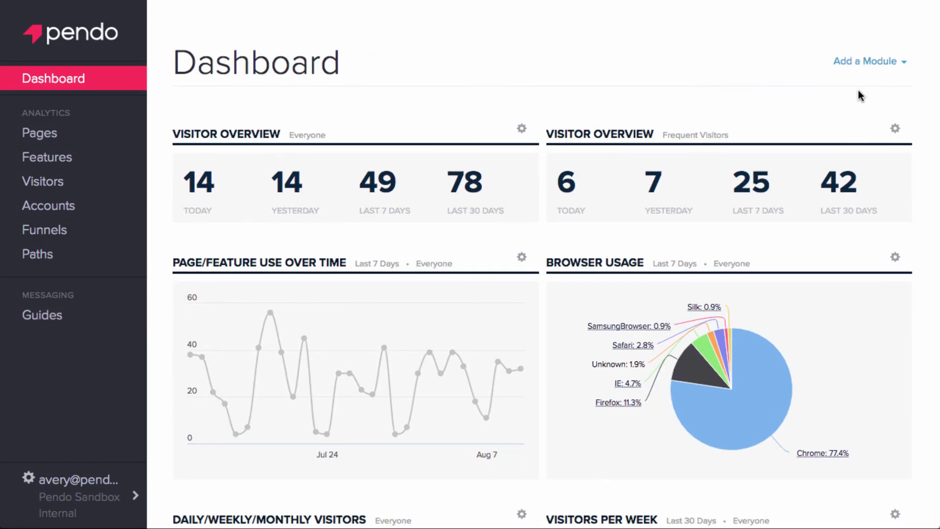
pyautogui.moveTo(617, 94)
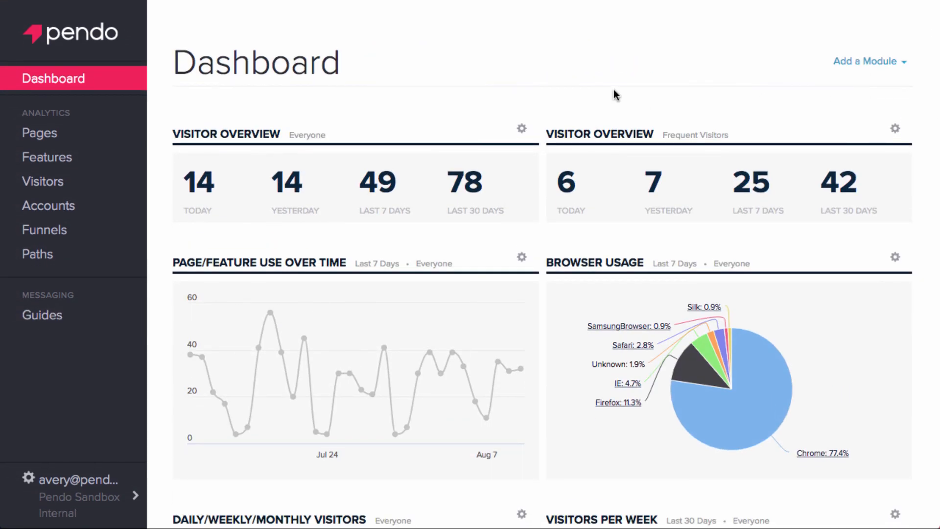